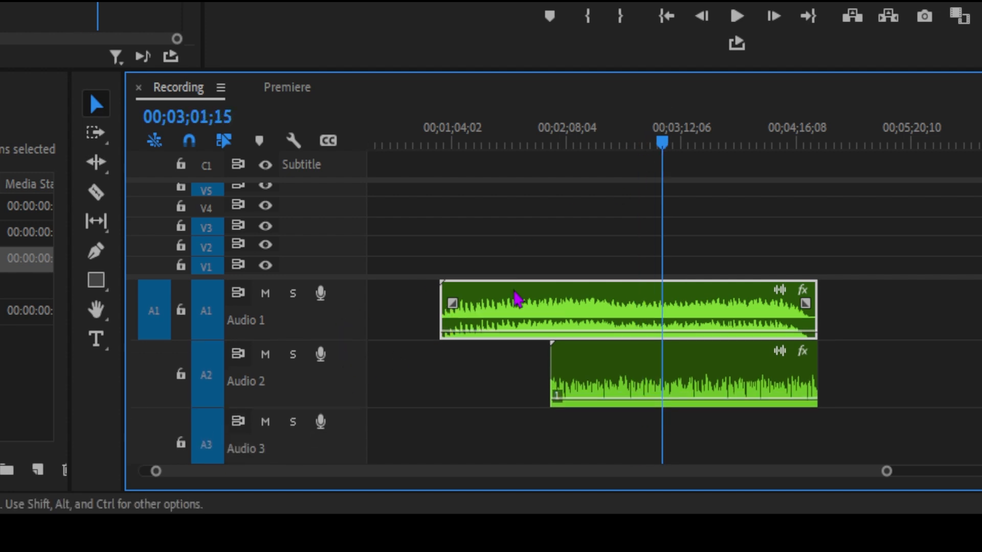
Scrub the playhead back and select the clip on the Audio 2 track
{"action": "left_click_drag", "start_coordinate": [663, 142], "coordinate": [636, 142]}
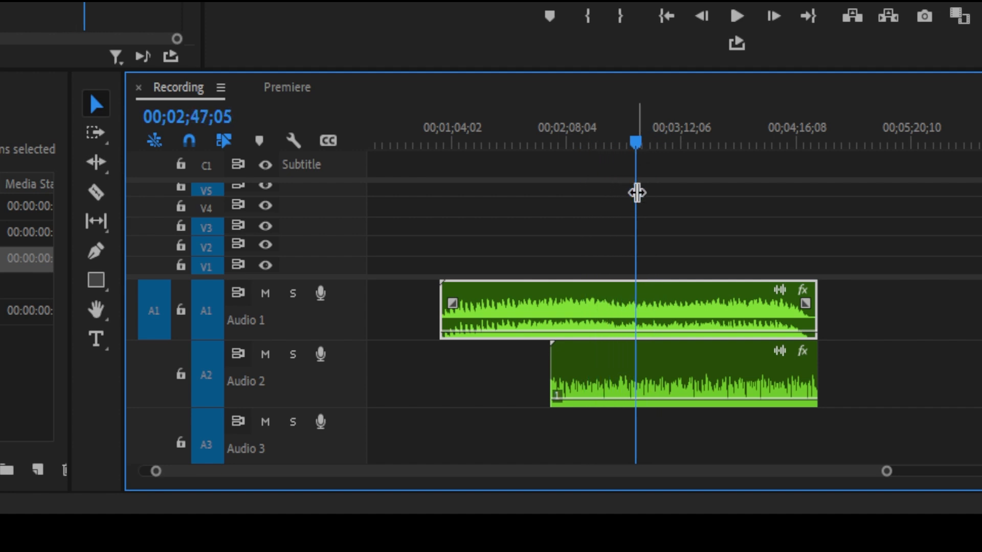
{"action": "left_click", "coordinate": [646, 139]}
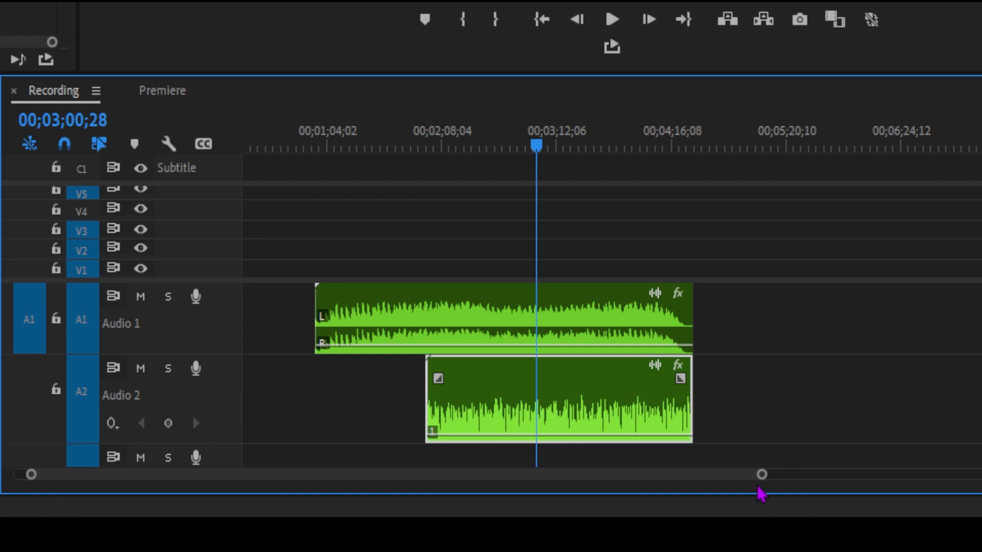
Marquee-select both audio clips and show the Essential Sound panel
{"action": "left_click_drag", "start_coordinate": [761, 474], "coordinate": [686, 474]}
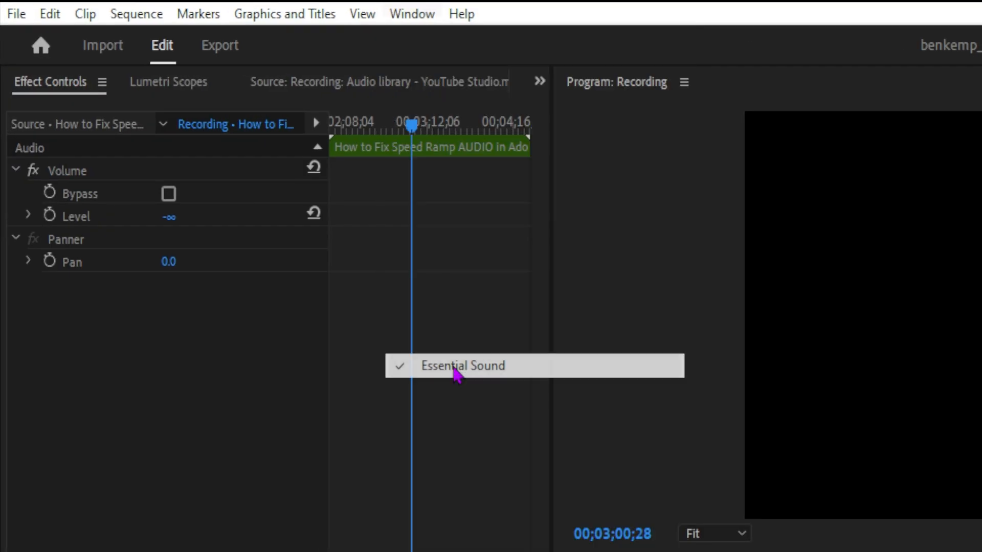
{"action": "left_click", "coordinate": [462, 365]}
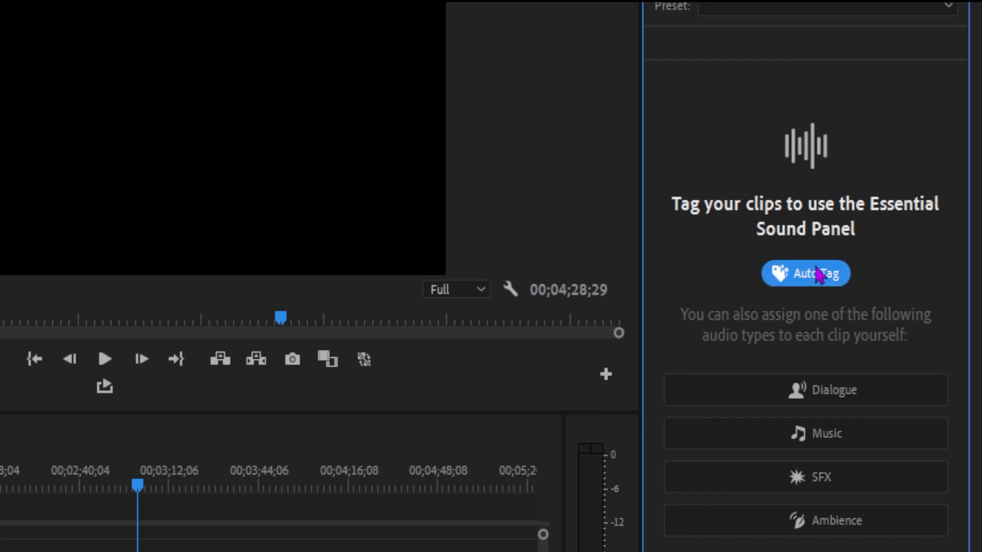
{"action": "mouse_move", "coordinate": [794, 315]}
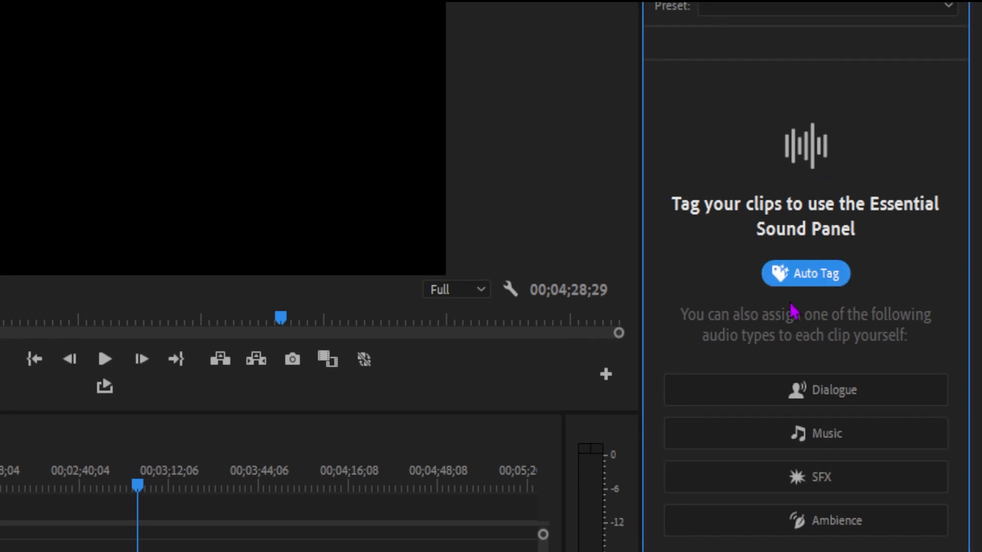
Auto Tag the selected clips, marking Audio 1 as music and Audio 2 as dialogue
{"action": "left_click", "coordinate": [805, 273]}
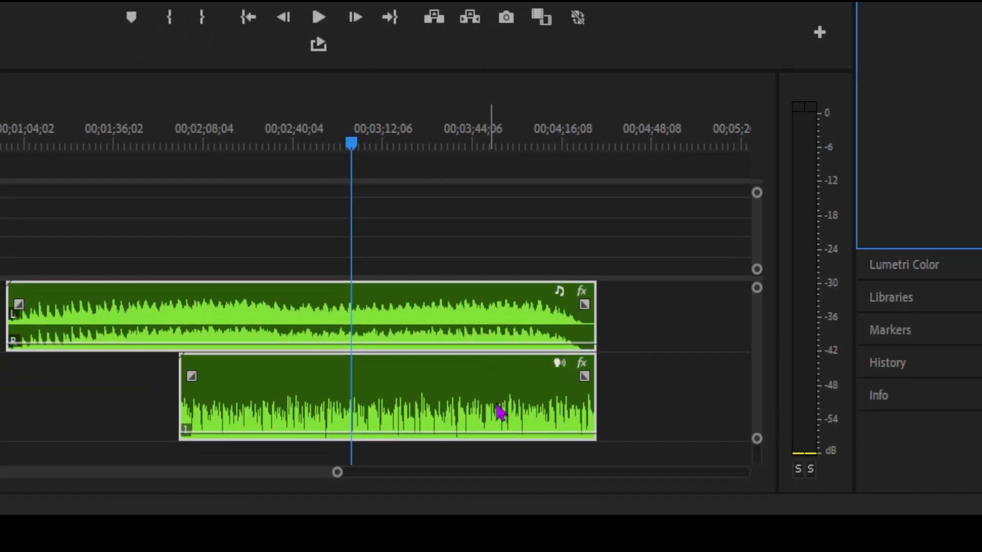
{"action": "mouse_move", "coordinate": [569, 298]}
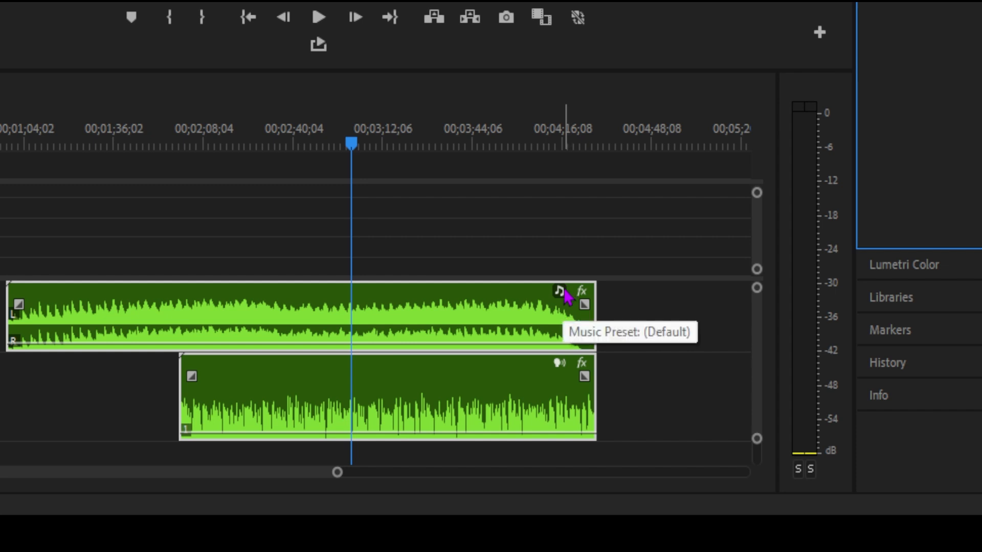
{"action": "mouse_move", "coordinate": [563, 377]}
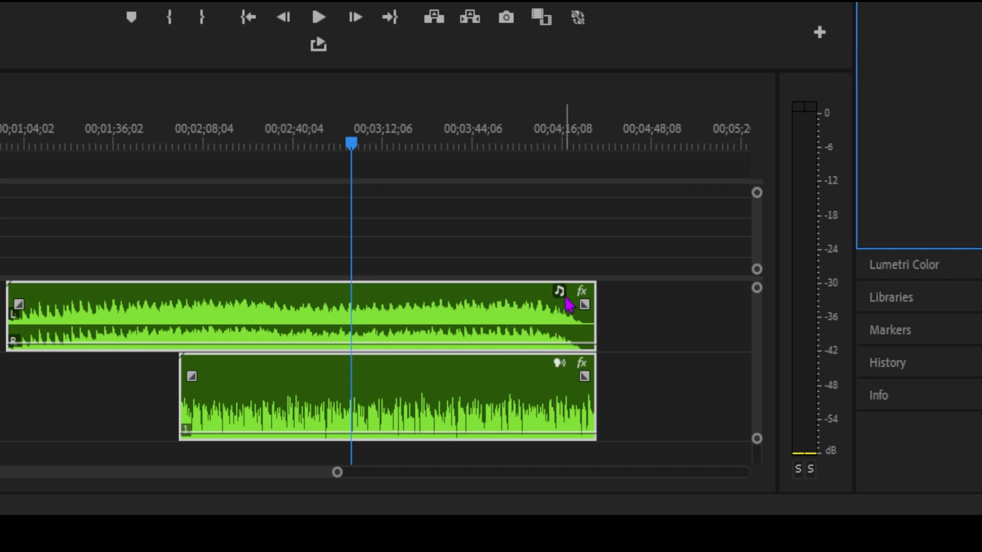
{"action": "mouse_move", "coordinate": [559, 369]}
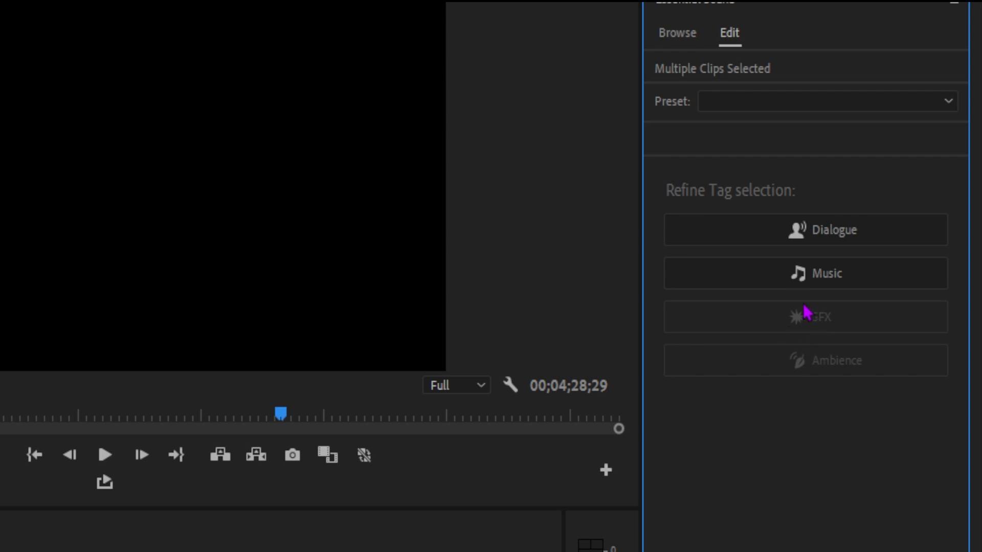
{"action": "mouse_move", "coordinate": [794, 385]}
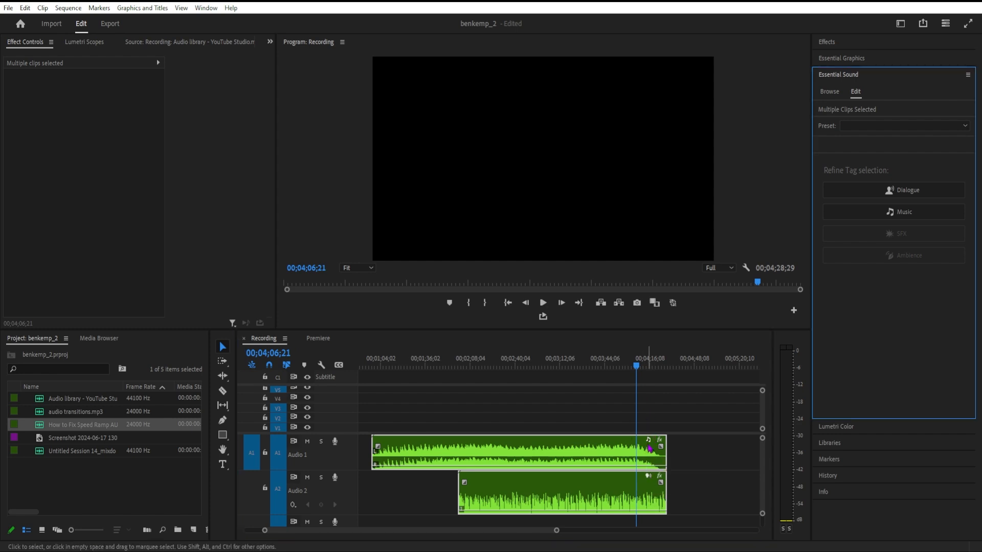
Set a clip's audio type to Ambience, then select the Audio 1 music clip
{"action": "right_click", "coordinate": [649, 449]}
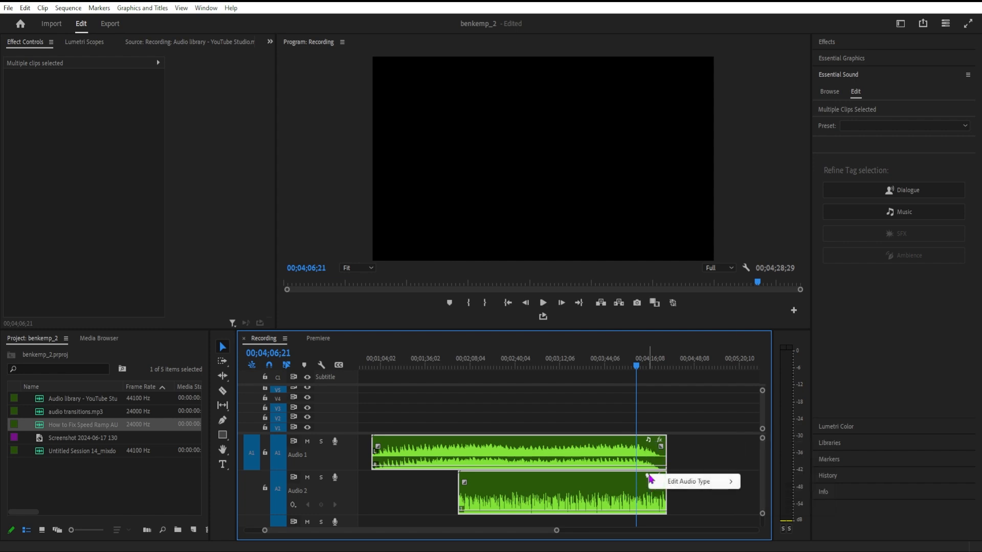
{"action": "mouse_move", "coordinate": [746, 502]}
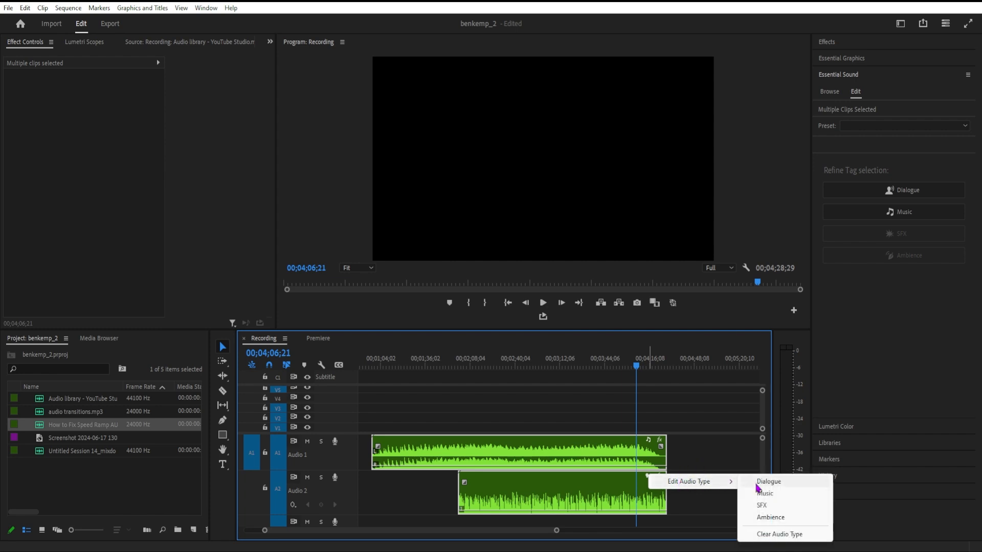
{"action": "mouse_move", "coordinate": [776, 520]}
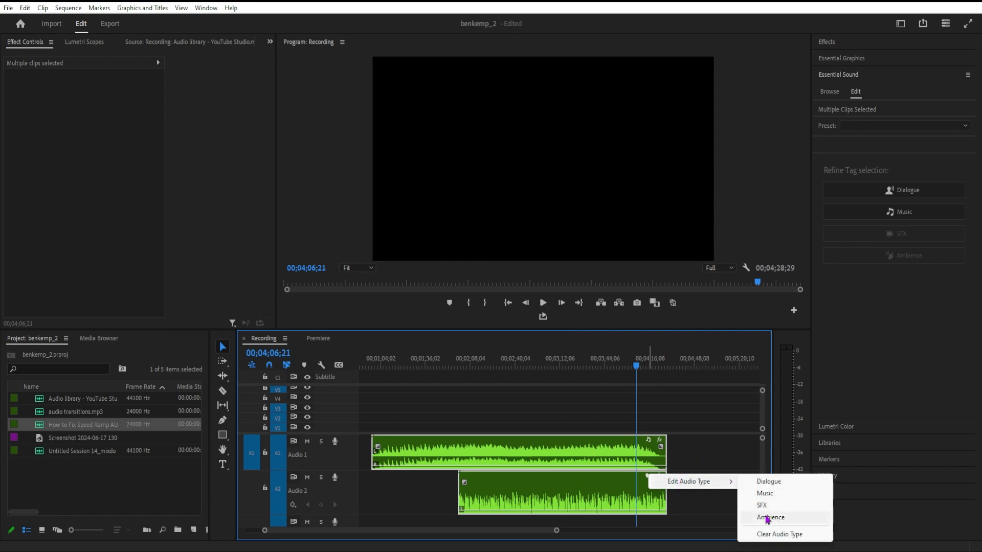
{"action": "left_click", "coordinate": [765, 493]}
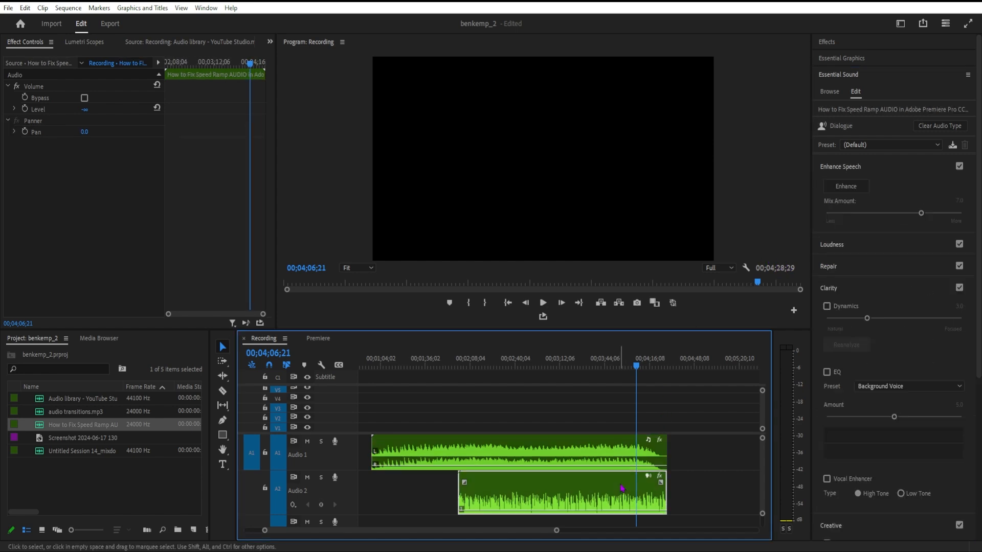
{"action": "left_click", "coordinate": [513, 459]}
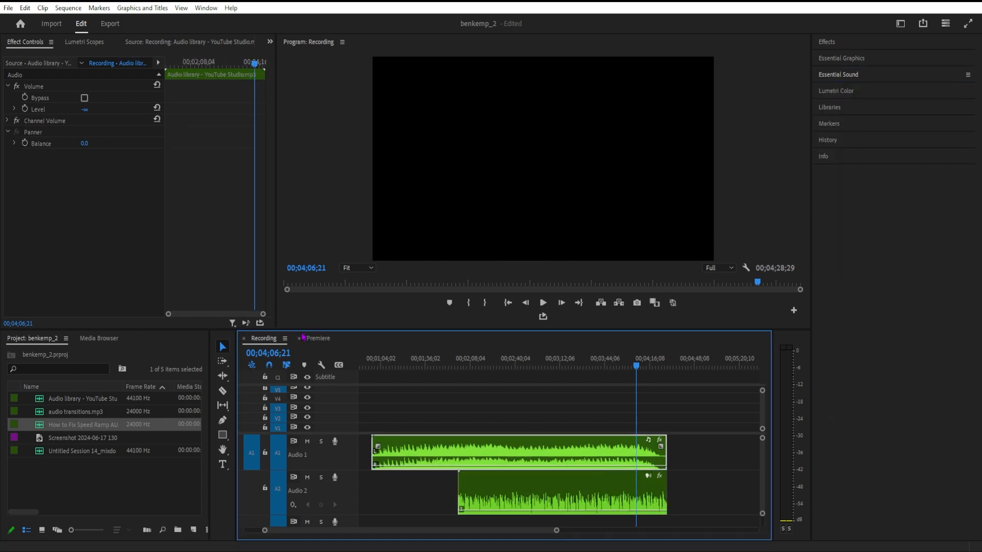
{"action": "left_click", "coordinate": [320, 365]}
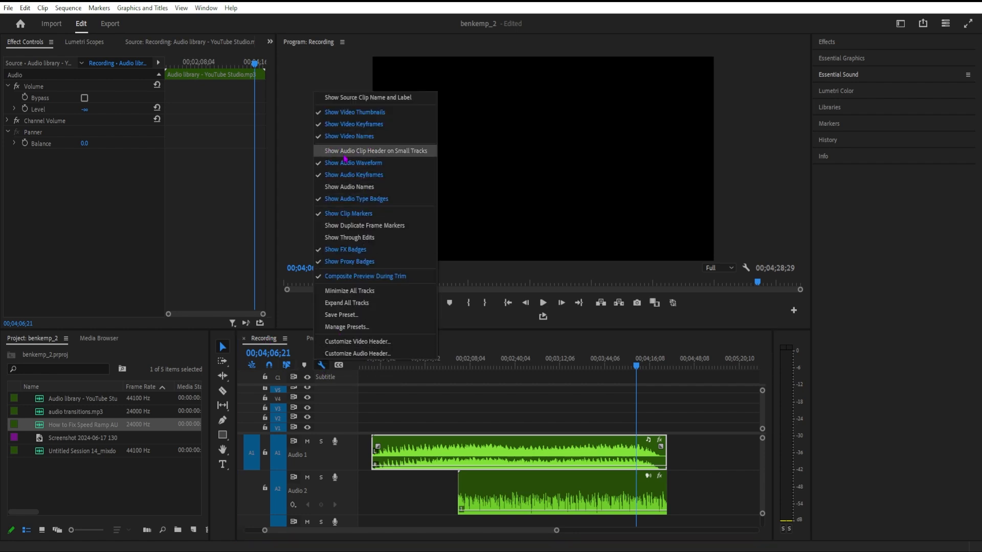
Enable Show Audio Clip Header on Small Tracks in the timeline settings
{"action": "left_click", "coordinate": [359, 151]}
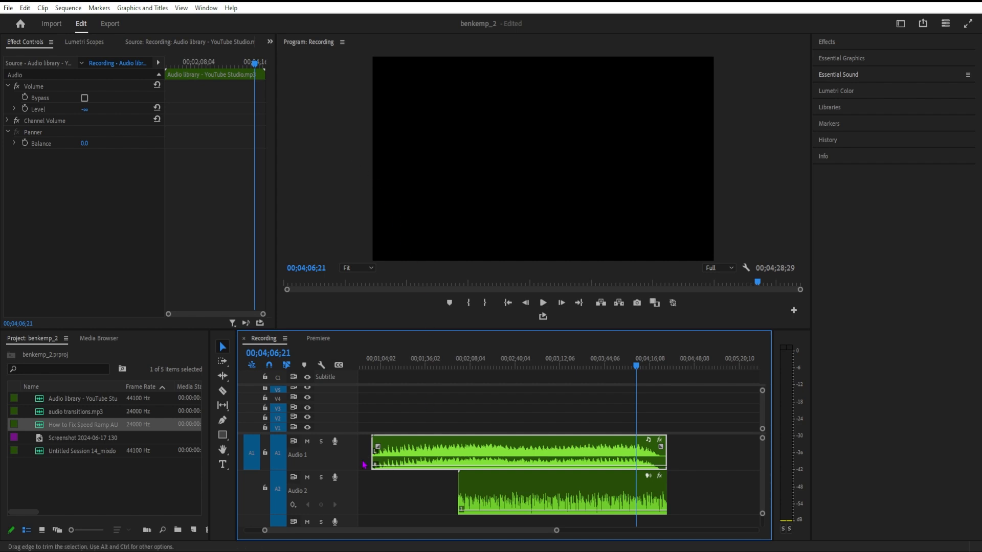